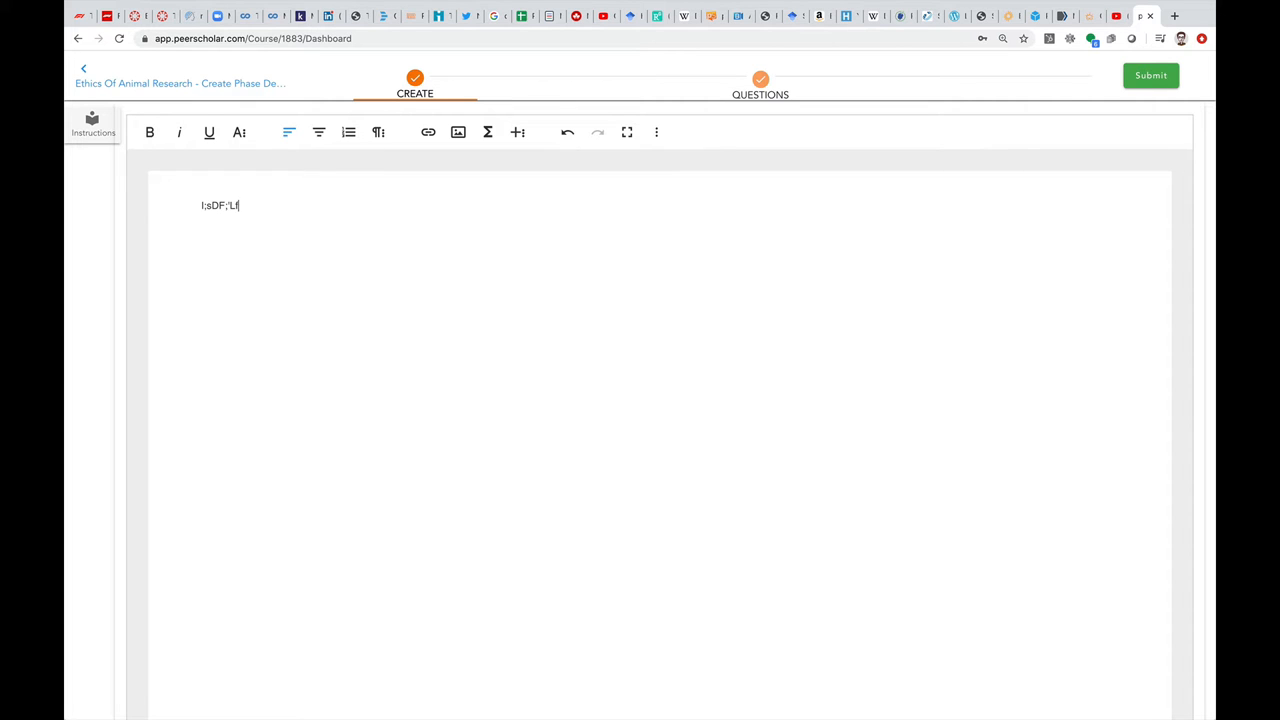
Enter the placeholder line "als;df'sdjsz" in the Create-phase submission editor
{"action": "type", "text": "als;df'sdjsz"}
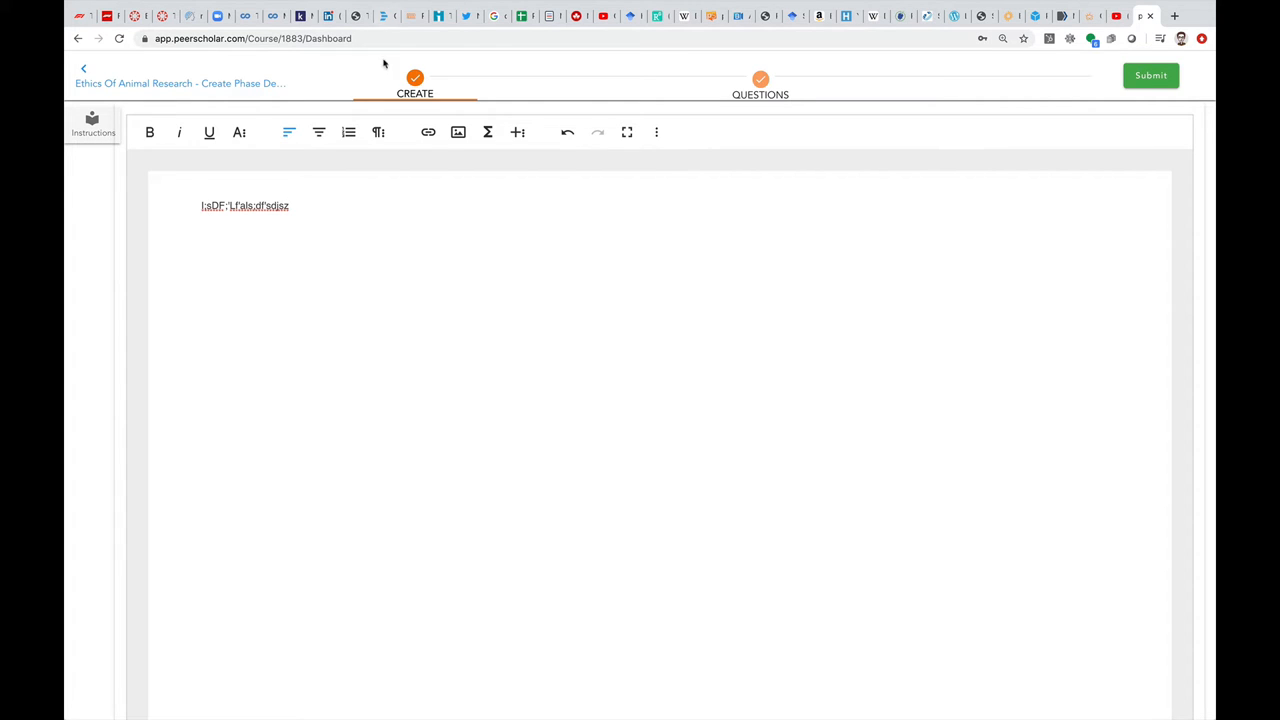
{"action": "mouse_move", "coordinate": [456, 132]}
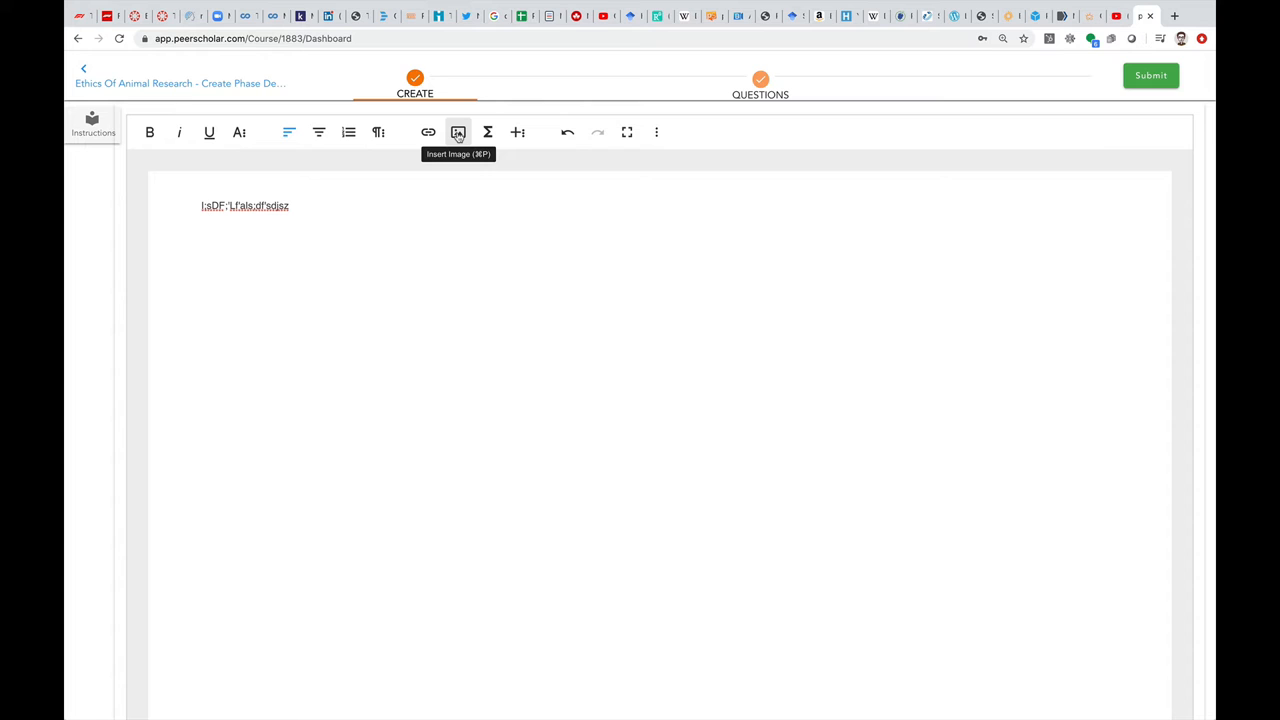
Upload HoPImage.jpeg, the portrait-collage image, into the submission below the placeholder text
{"action": "left_click", "coordinate": [456, 132]}
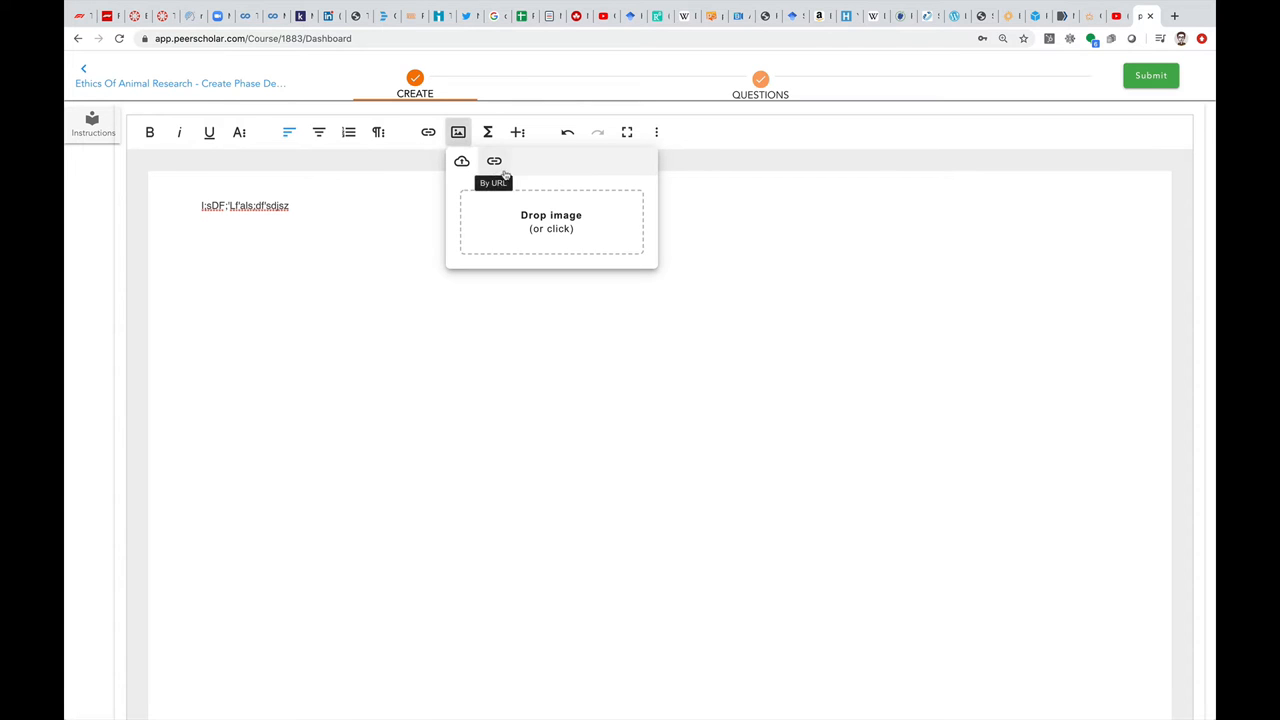
{"action": "mouse_move", "coordinate": [460, 160]}
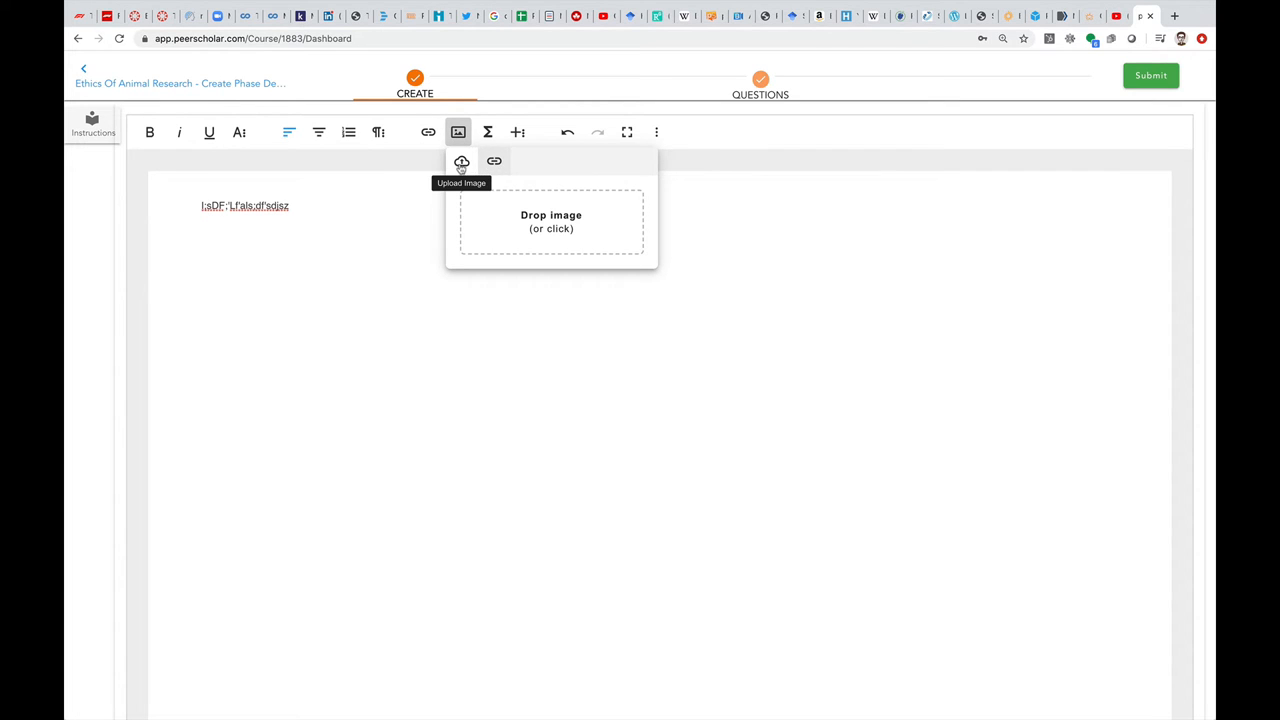
{"action": "mouse_move", "coordinate": [536, 228]}
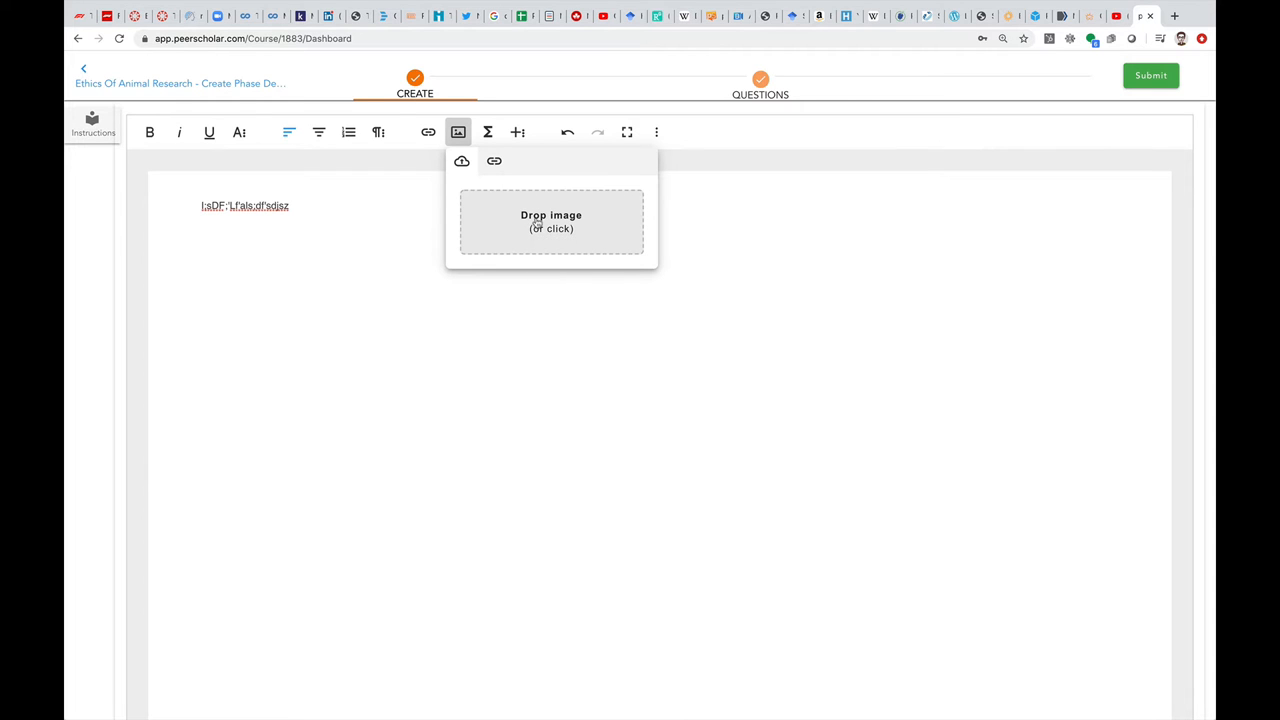
{"action": "left_click", "coordinate": [552, 222]}
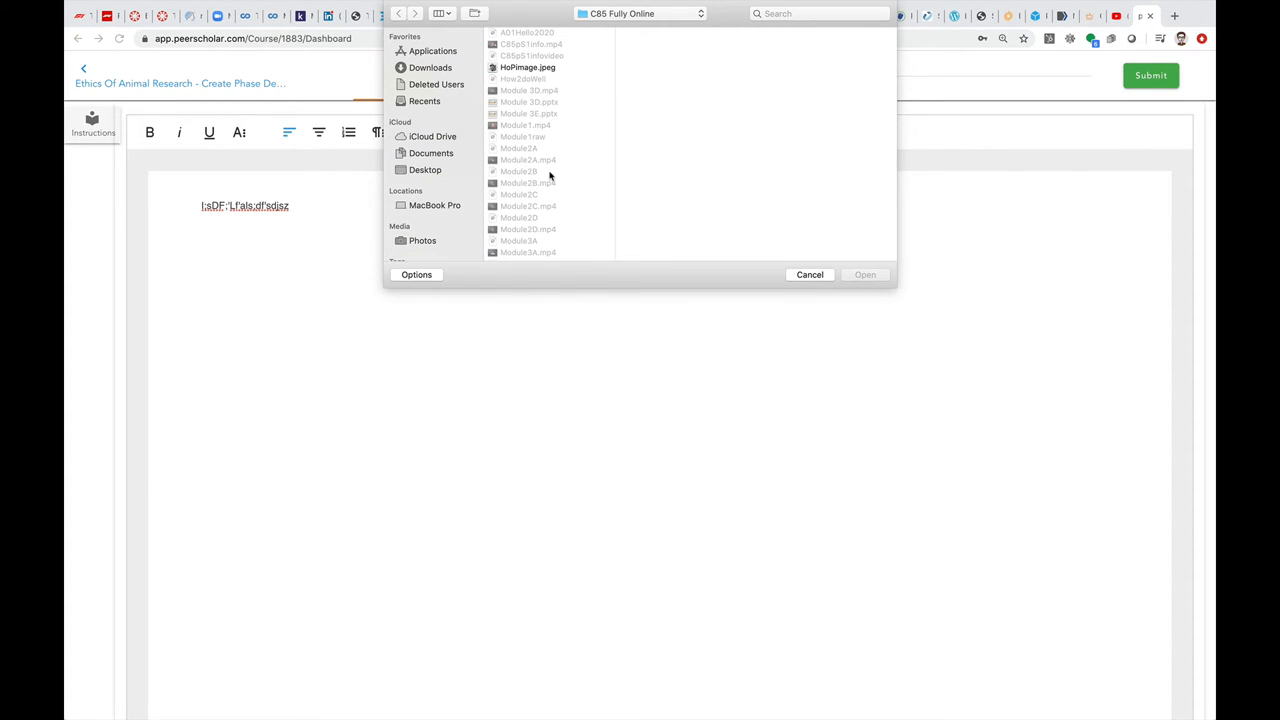
{"action": "left_click", "coordinate": [528, 68]}
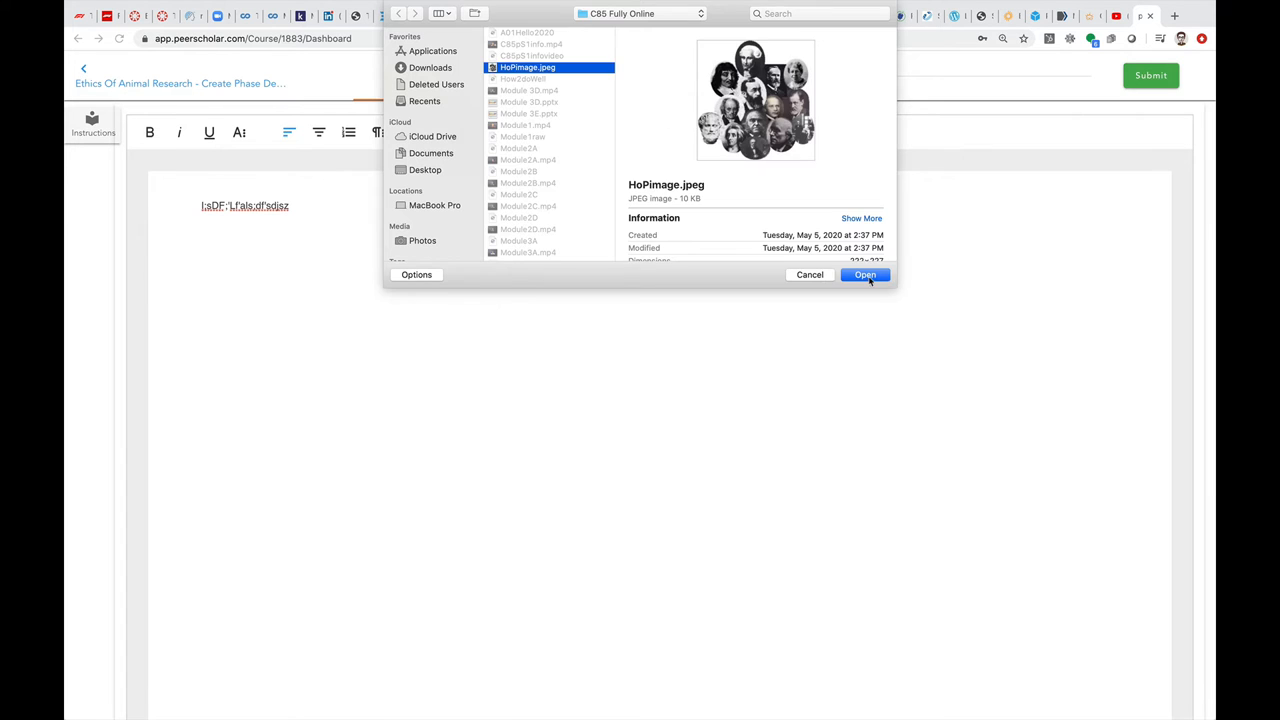
{"action": "left_click", "coordinate": [864, 274]}
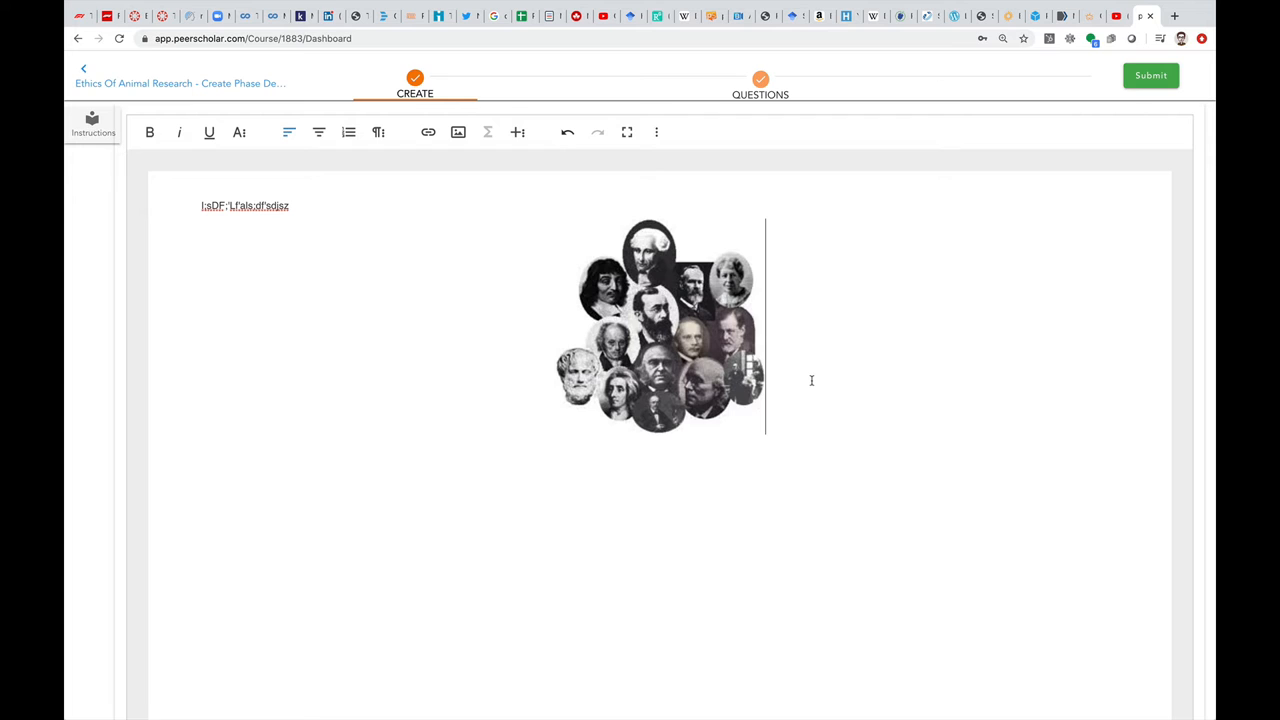
Place the cursor below the inserted image before switching to the YouTube video tab
{"action": "left_click", "coordinate": [660, 324]}
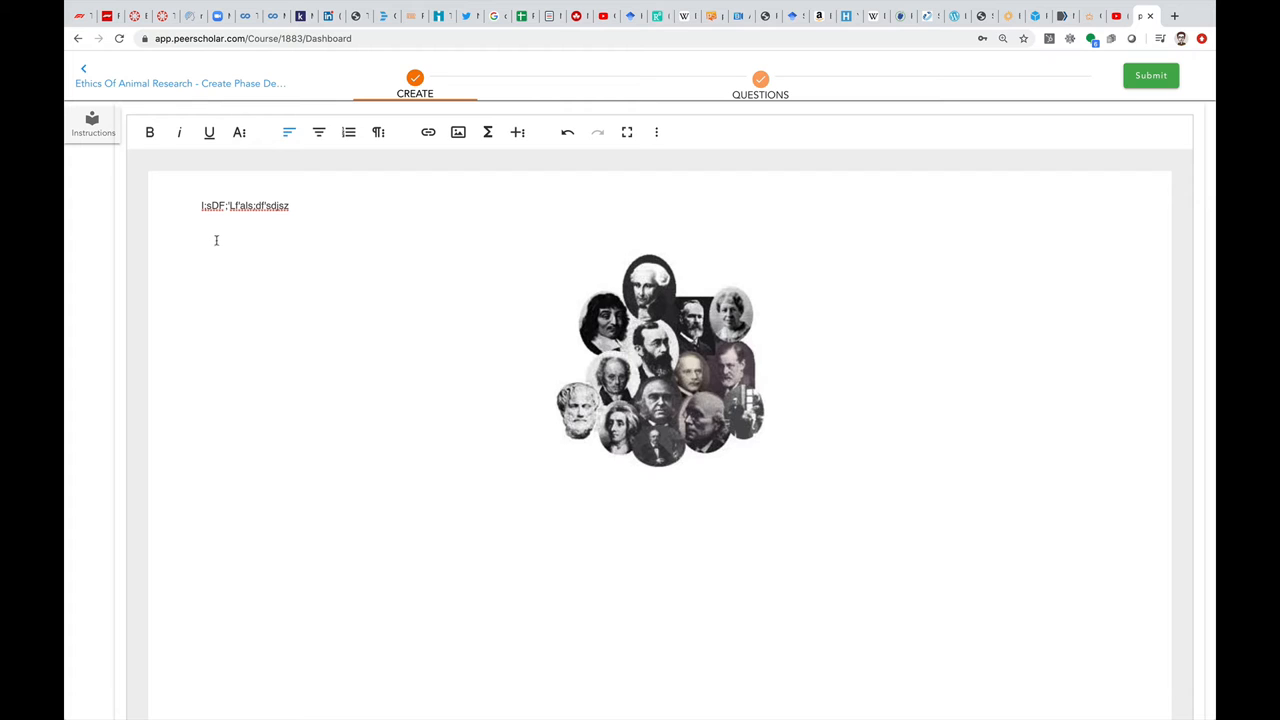
{"action": "mouse_move", "coordinate": [248, 232]}
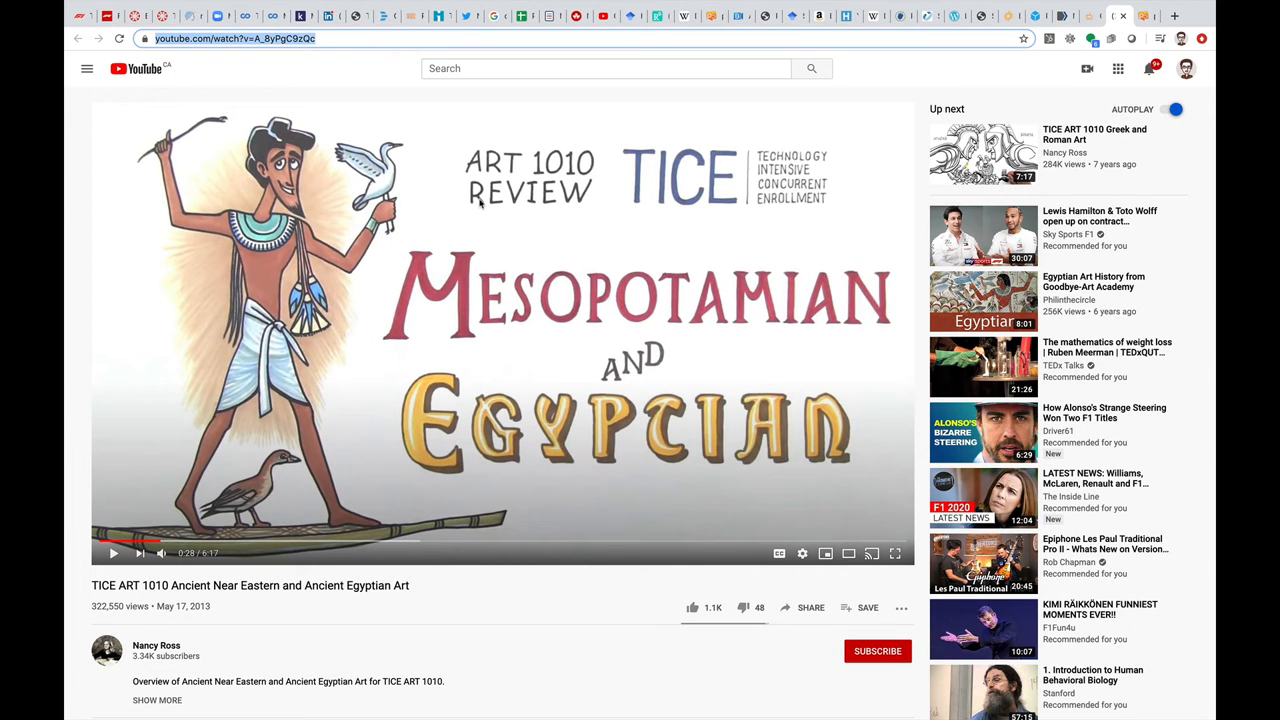
{"action": "mouse_move", "coordinate": [248, 70]}
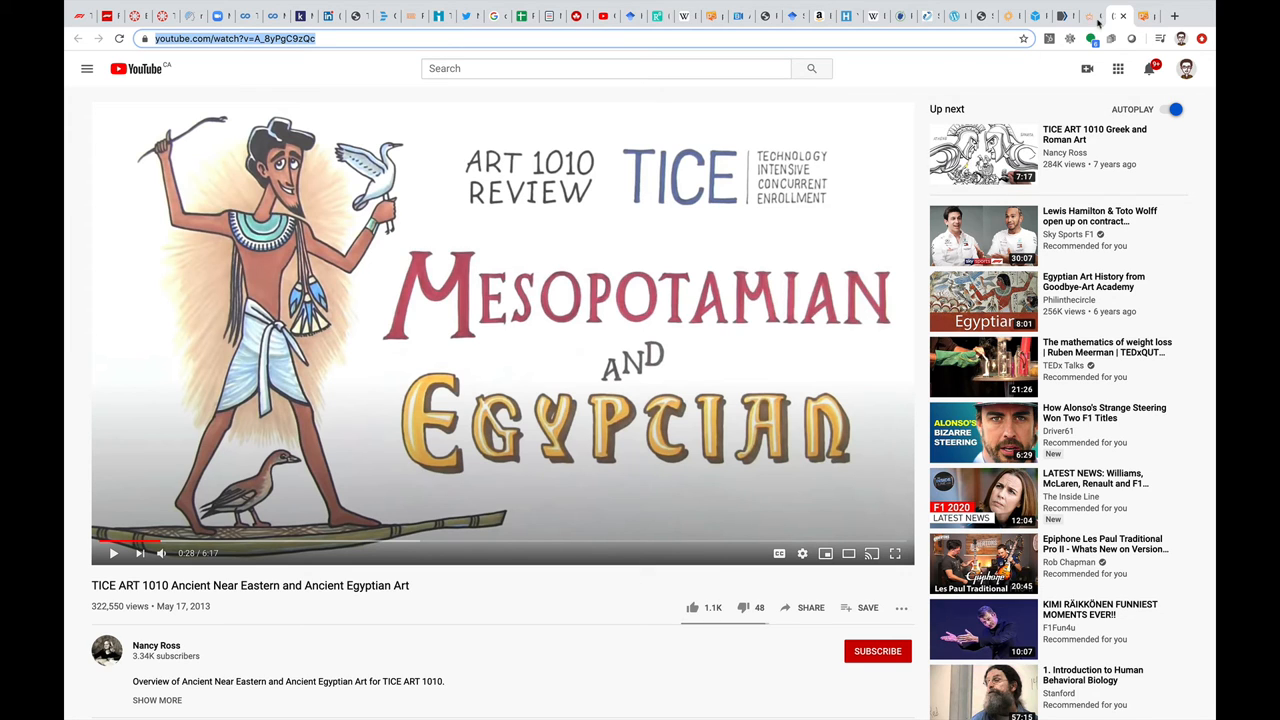
Return to the PeerScholar submission tab with the video URL copied
{"action": "left_click", "coordinate": [1136, 16]}
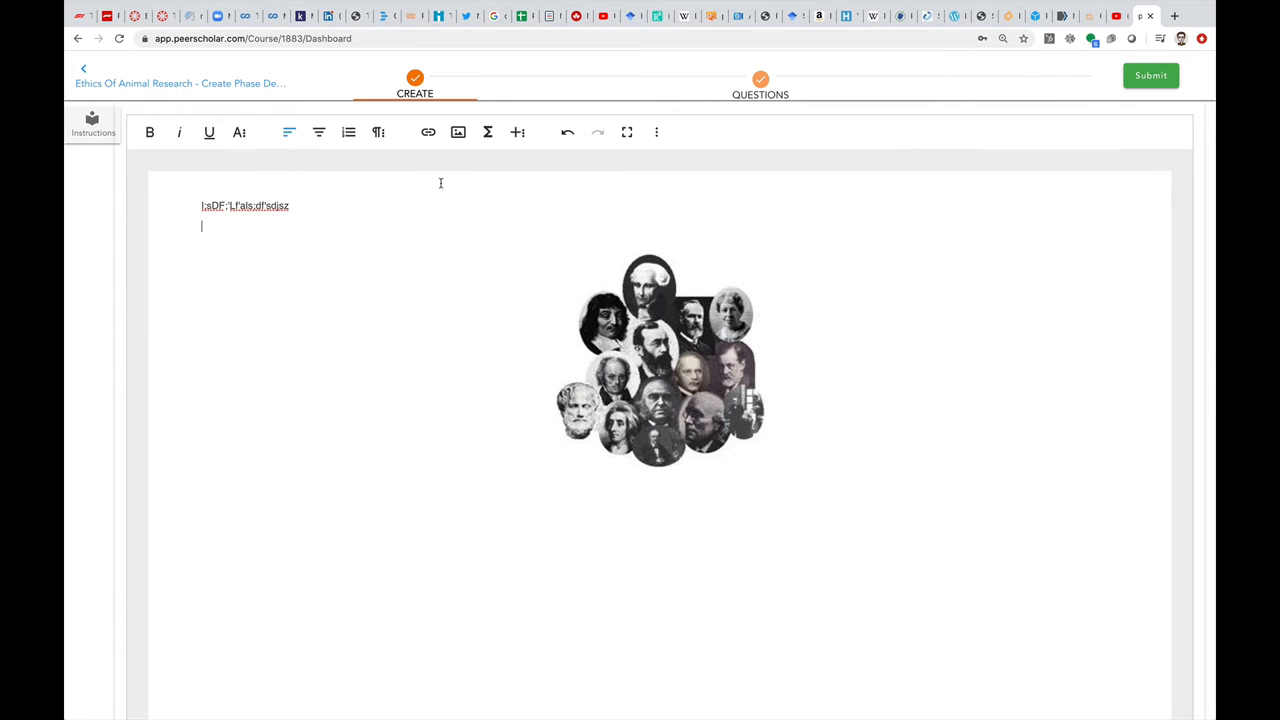
{"action": "mouse_move", "coordinate": [516, 132]}
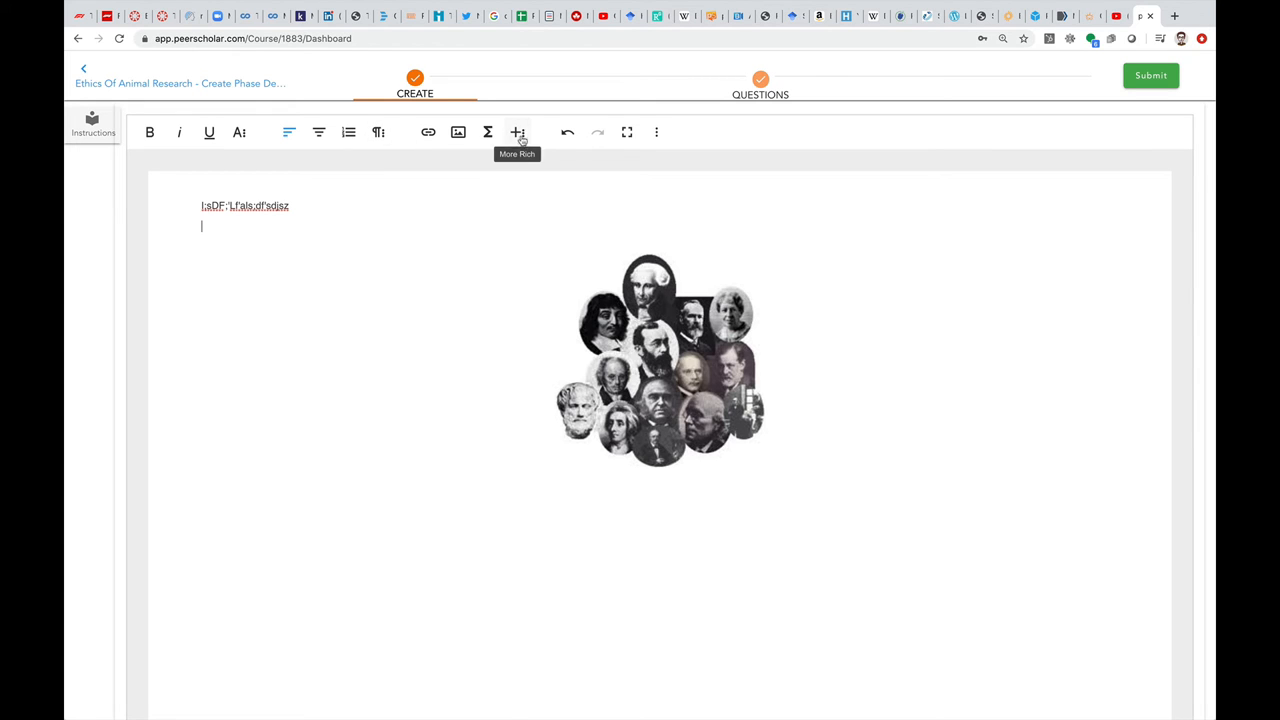
Embed the TICE ART 1010 YouTube video via Insert Video and start playing it
{"action": "left_click", "coordinate": [516, 132]}
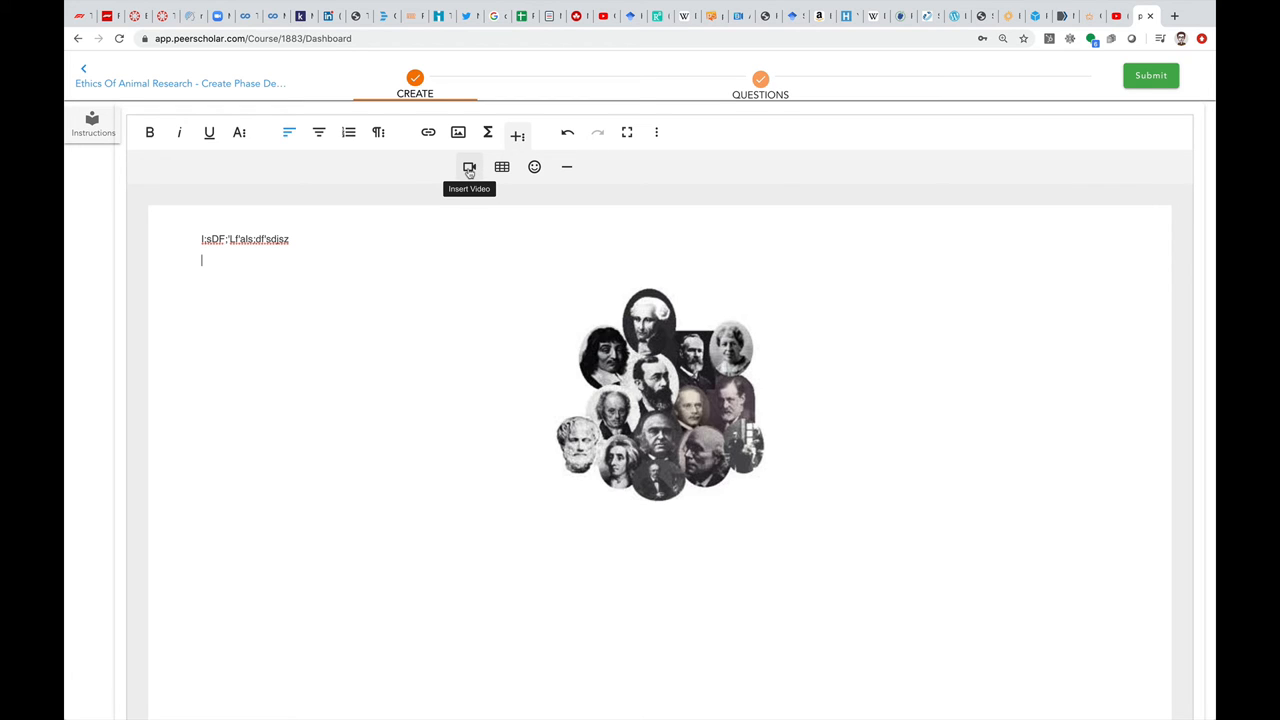
{"action": "left_click", "coordinate": [468, 168]}
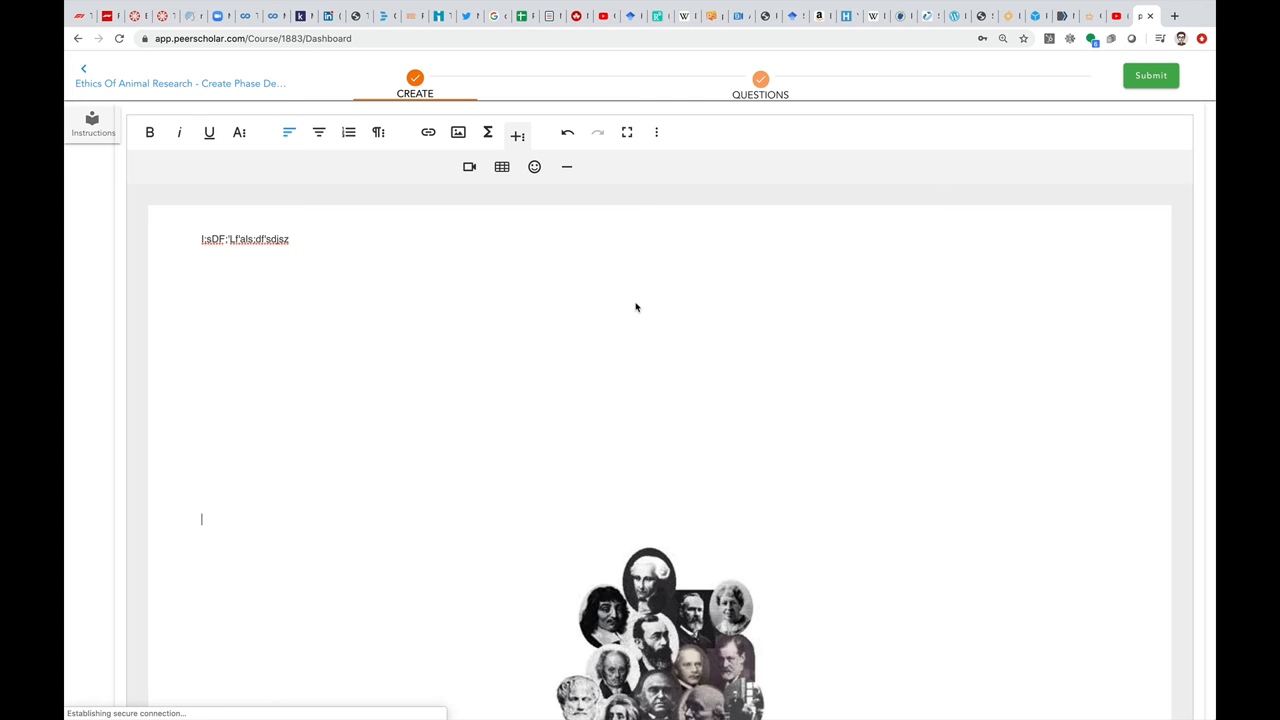
{"action": "left_click", "coordinate": [468, 168]}
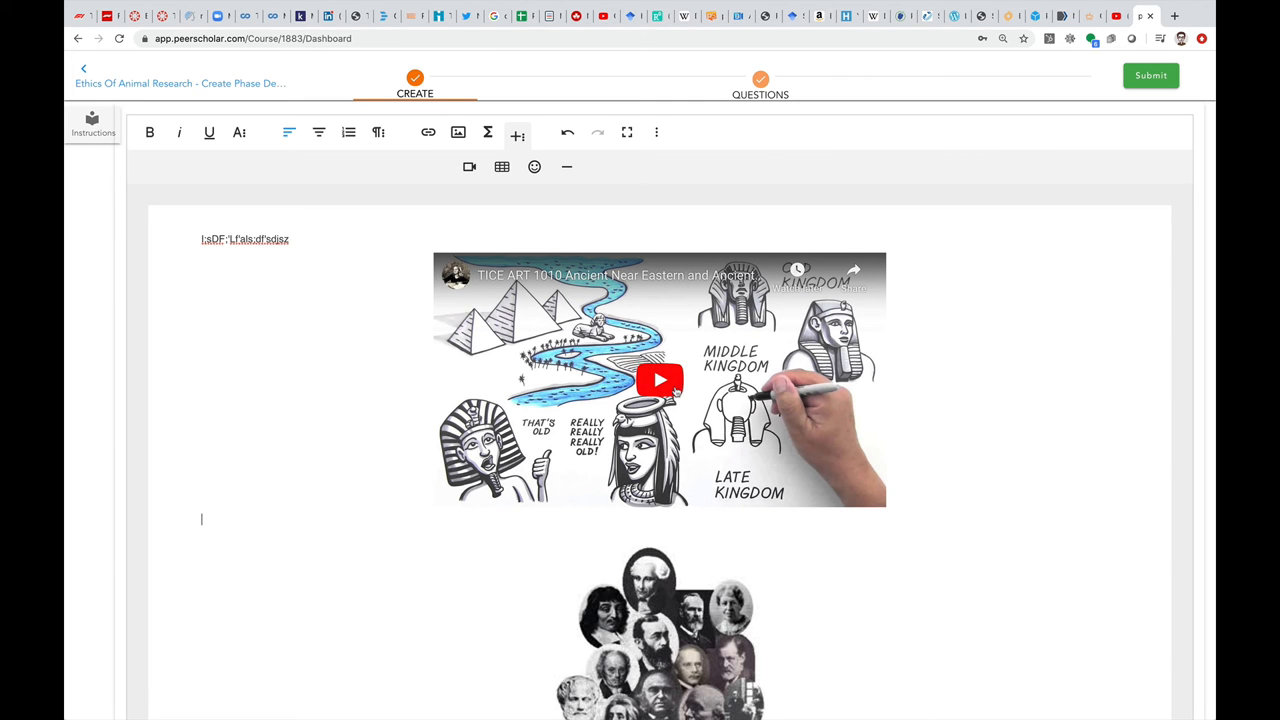
{"action": "left_click", "coordinate": [660, 380]}
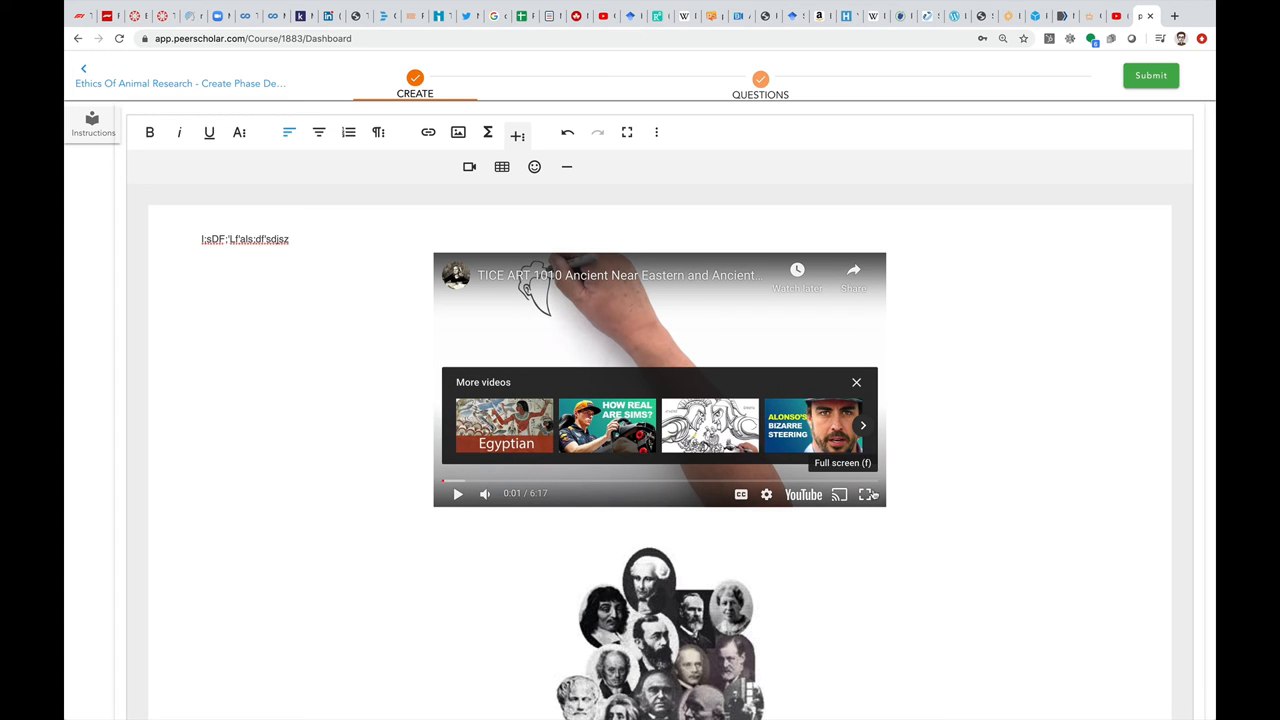
Pause the embedded art-history video in the submission
{"action": "left_click", "coordinate": [856, 382]}
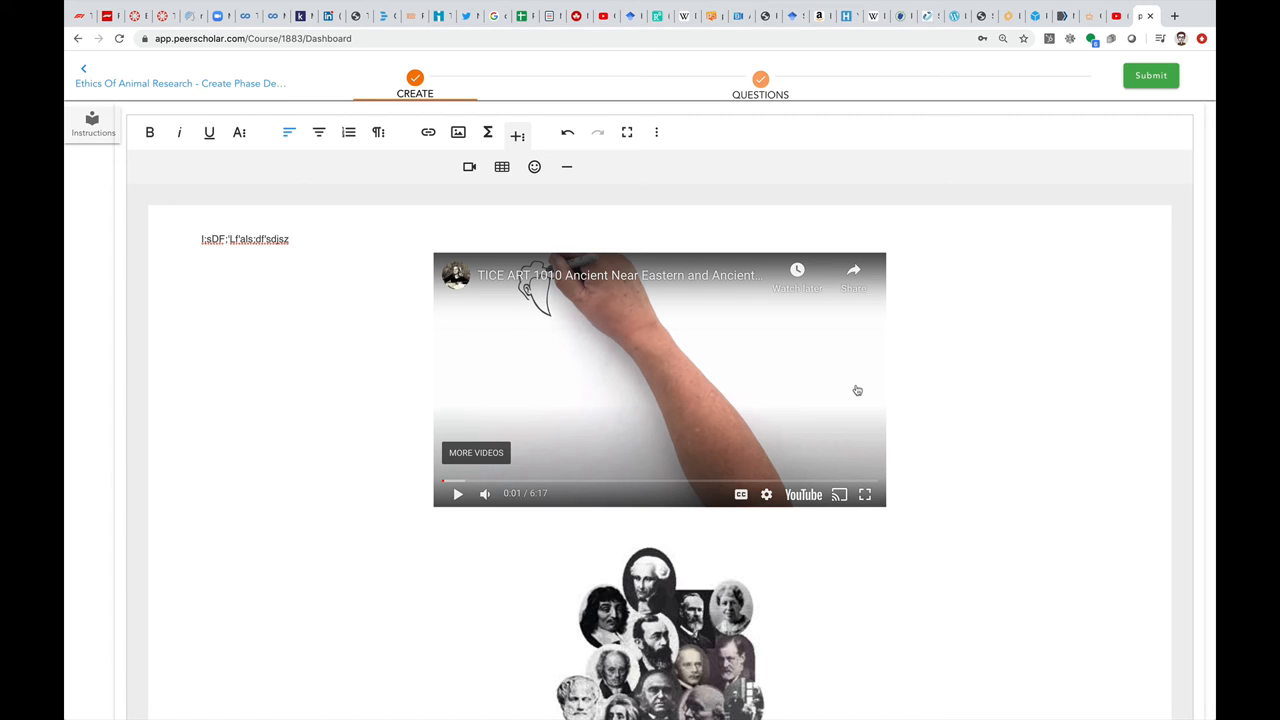
{"action": "mouse_move", "coordinate": [672, 384]}
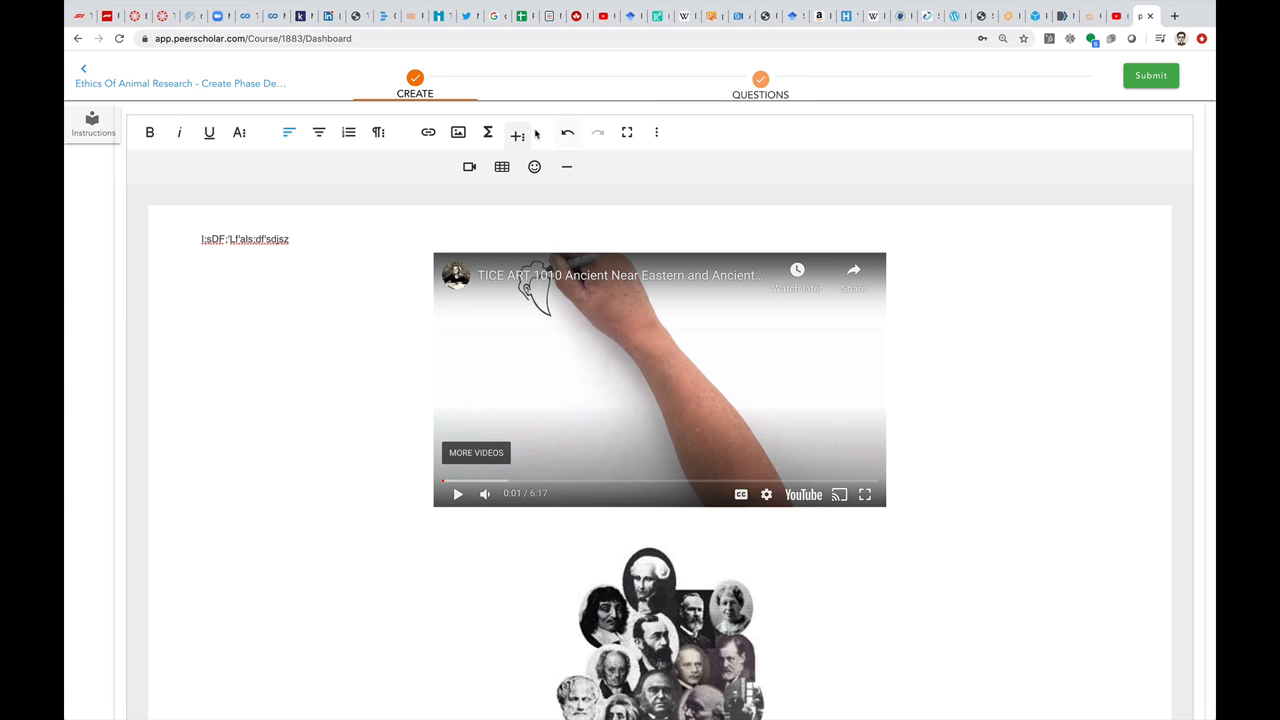
{"action": "mouse_move", "coordinate": [468, 168]}
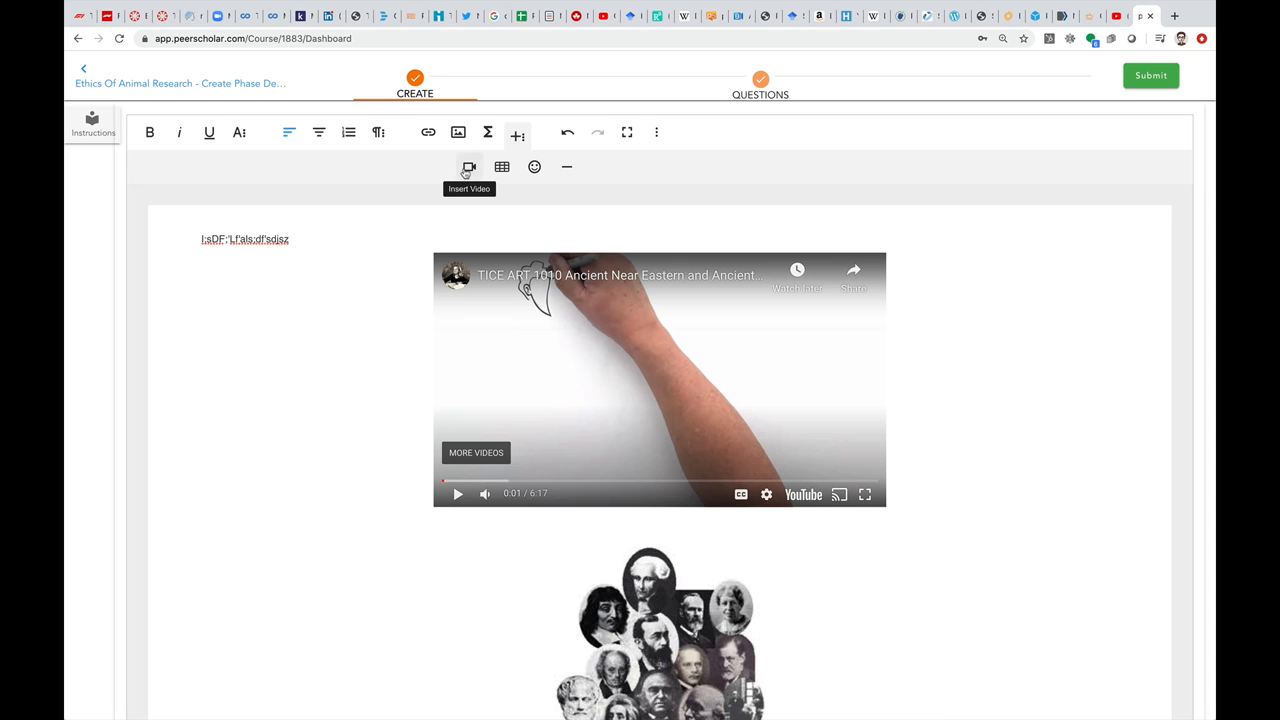